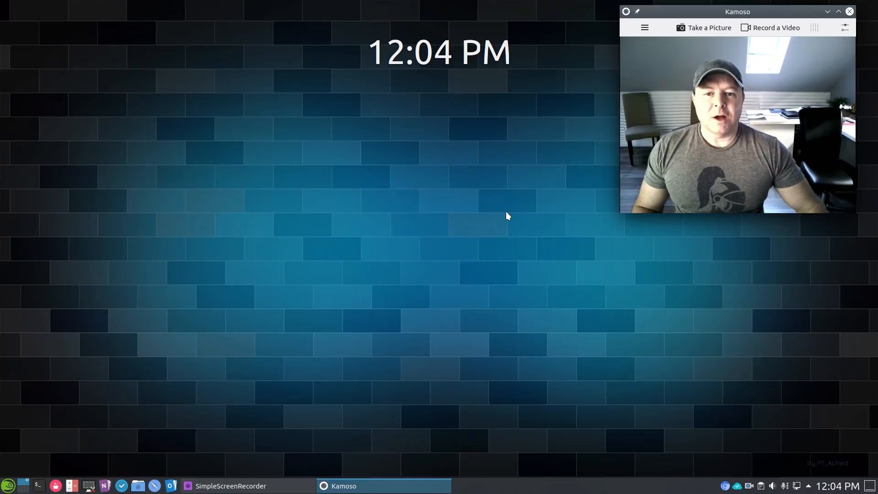
{"action": "mouse_move", "coordinate": [494, 277]}
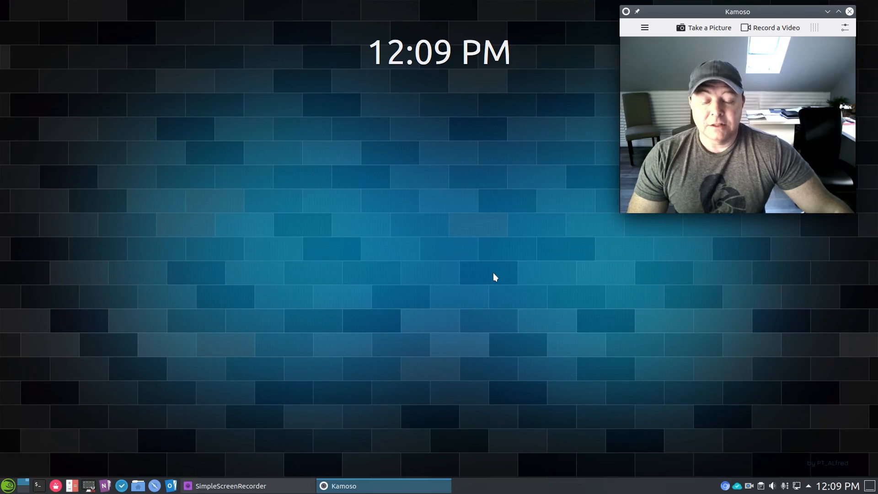
{"action": "mouse_move", "coordinate": [454, 365]}
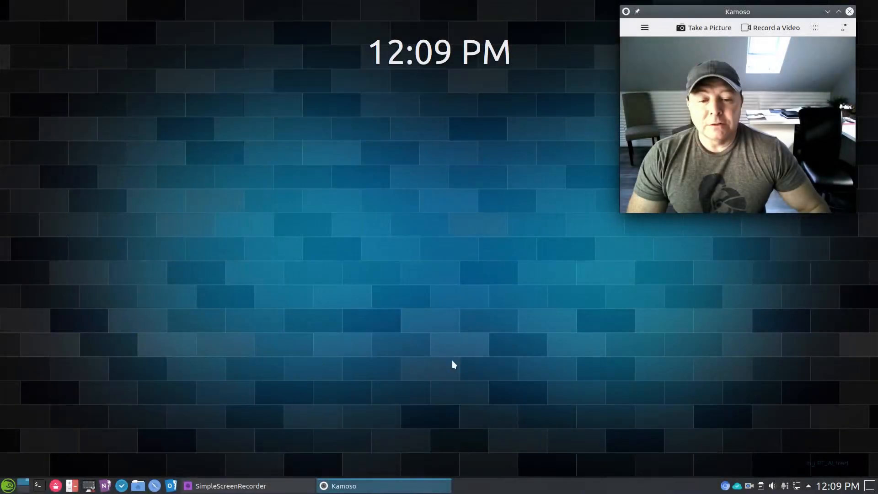
{"action": "mouse_move", "coordinate": [441, 337]}
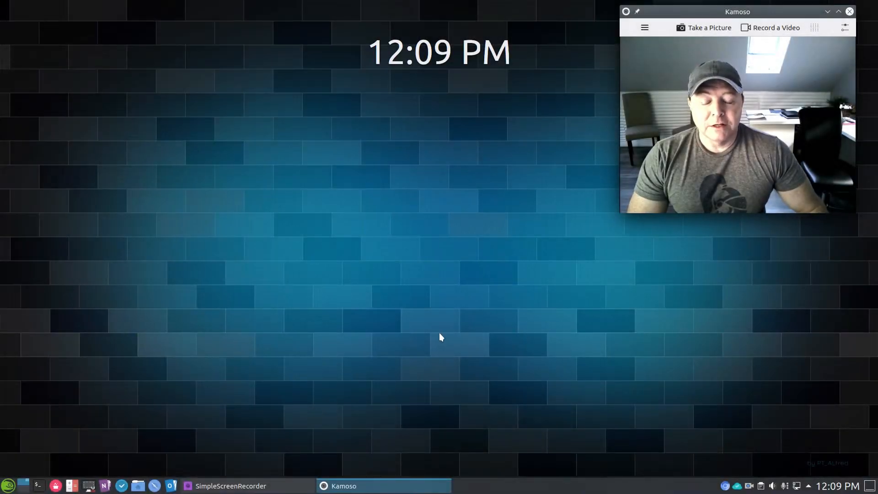
{"action": "mouse_move", "coordinate": [445, 353]}
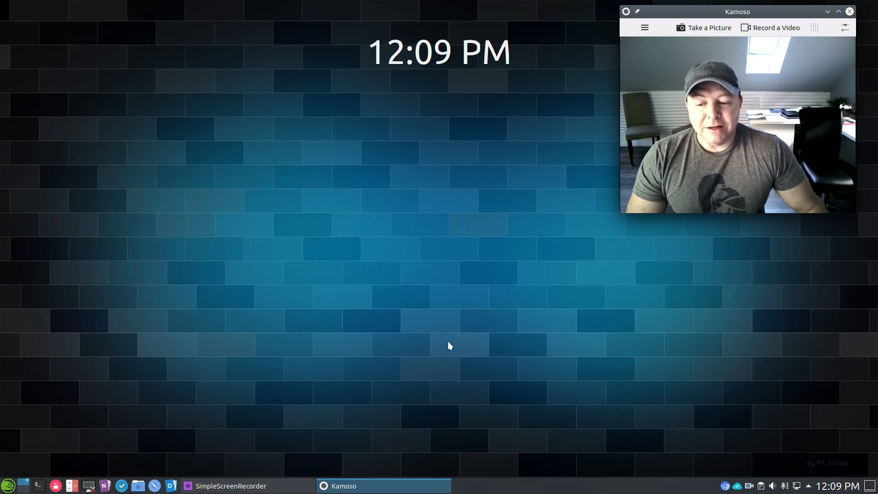
Launch Discover from the application launcher's System menu.
{"action": "left_click", "coordinate": [7, 486]}
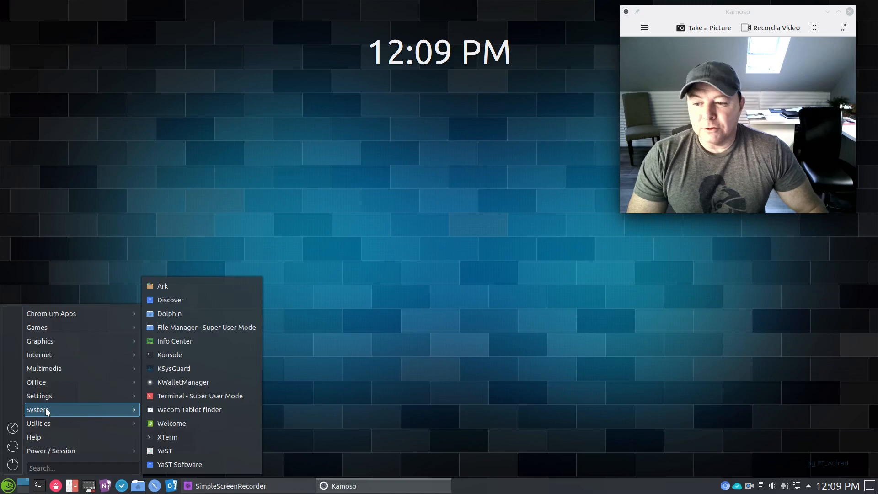
{"action": "left_click", "coordinate": [170, 299]}
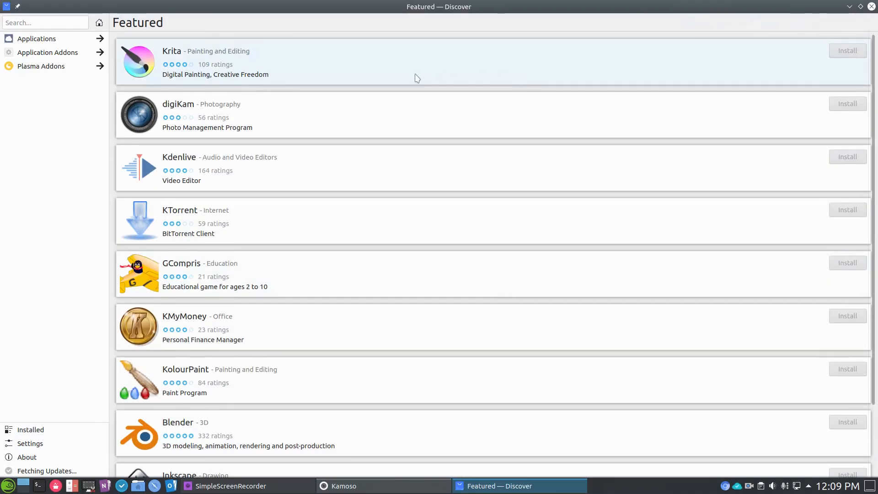
Open Discover's Updates page via 'Fetching Updates...' in the sidebar.
{"action": "left_click", "coordinate": [47, 471]}
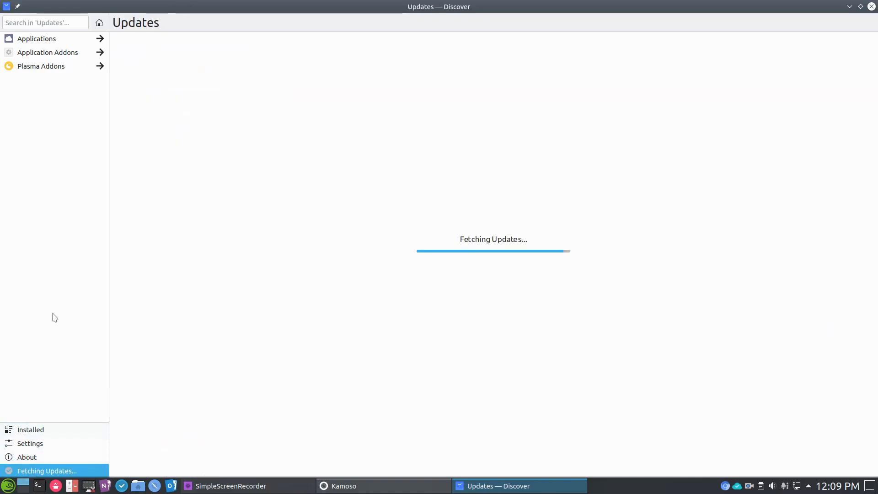
{"action": "mouse_move", "coordinate": [437, 108]}
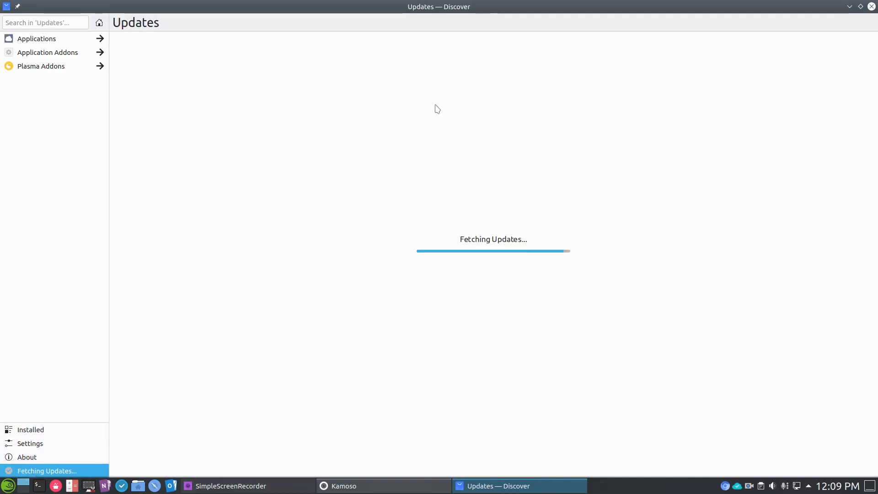
{"action": "mouse_move", "coordinate": [734, 53]}
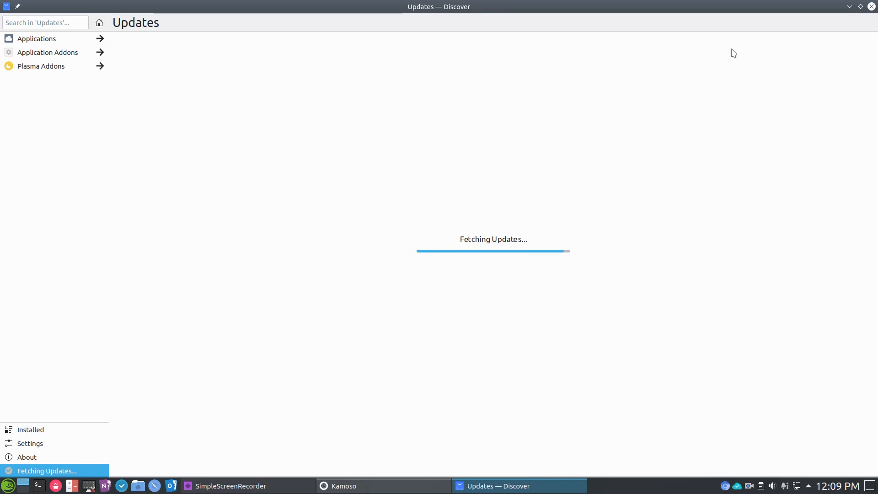
{"action": "mouse_move", "coordinate": [456, 124]}
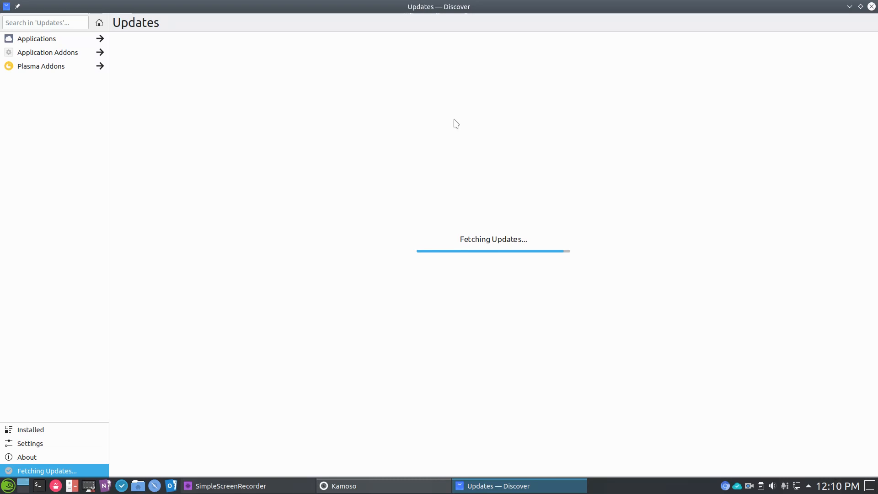
{"action": "mouse_move", "coordinate": [848, 11]}
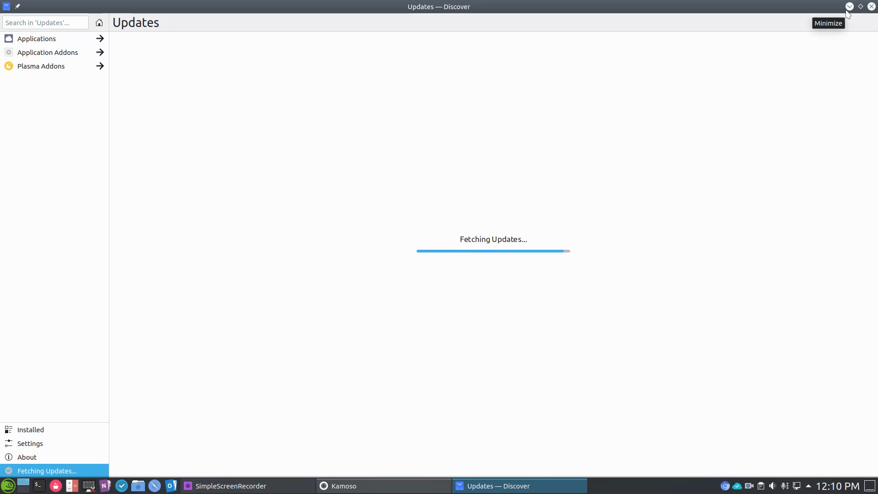
Minimize the Discover window while updates keep fetching.
{"action": "left_click", "coordinate": [848, 6]}
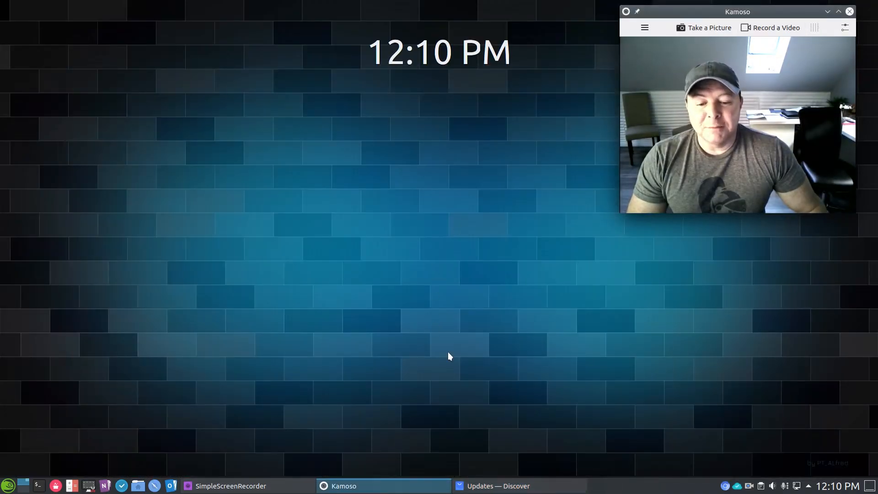
{"action": "mouse_move", "coordinate": [486, 398]}
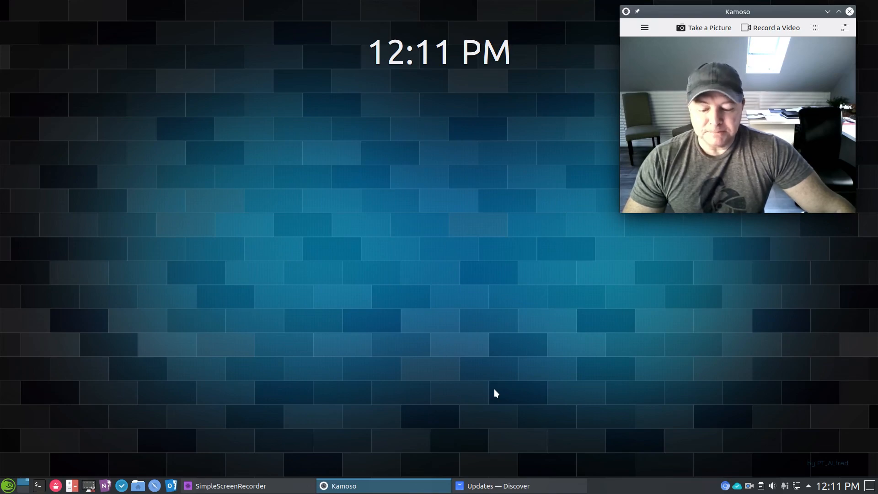
Launch YaST from the System menu and enter the root password.
{"action": "left_click", "coordinate": [8, 485]}
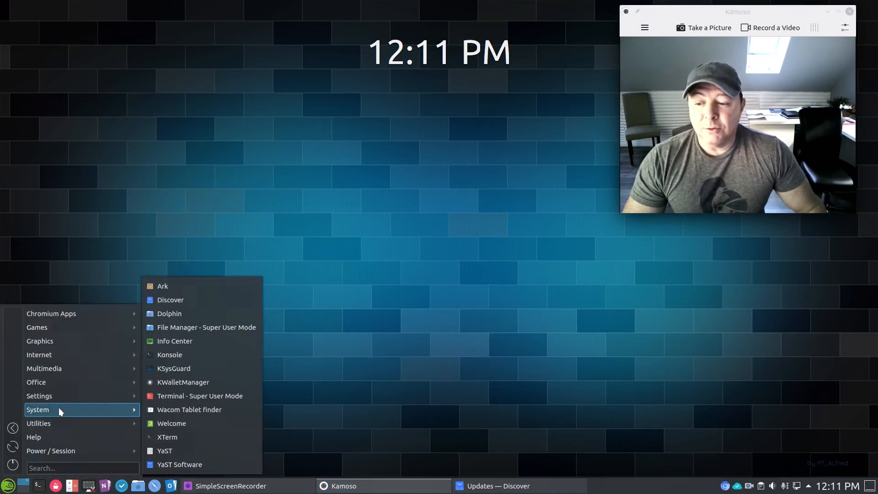
{"action": "mouse_move", "coordinate": [182, 451]}
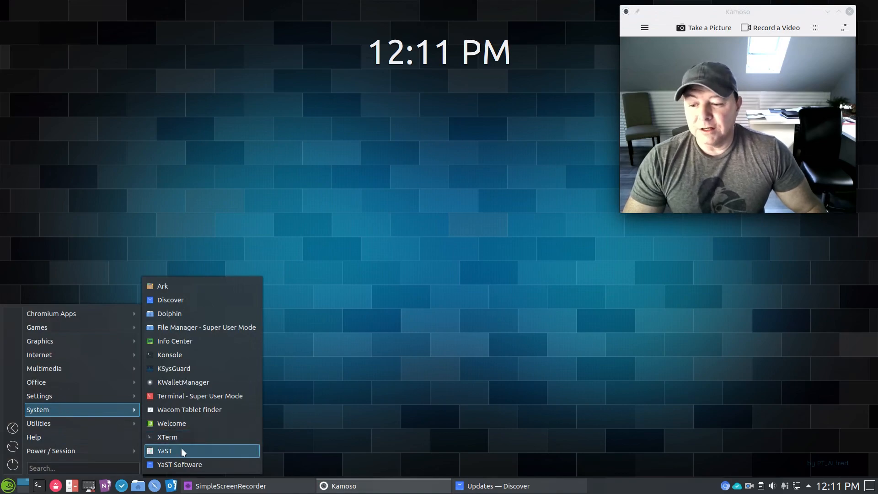
{"action": "left_click", "coordinate": [164, 450]}
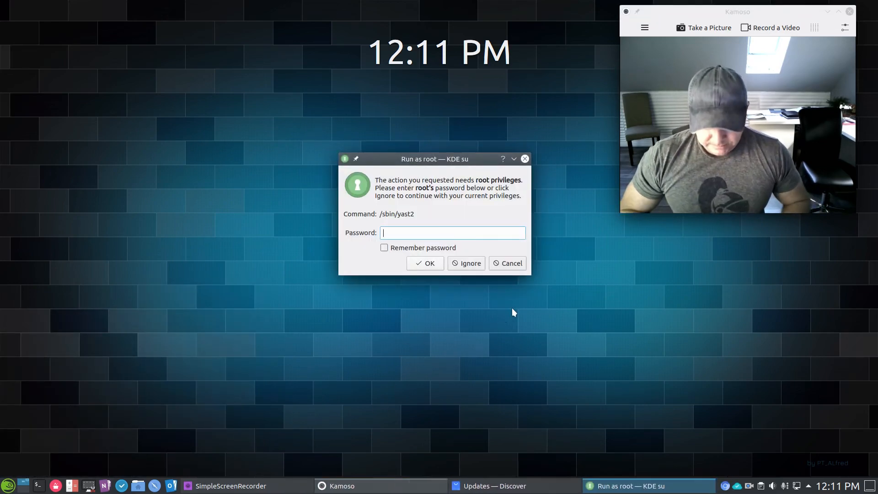
{"action": "type", "text": "password"}
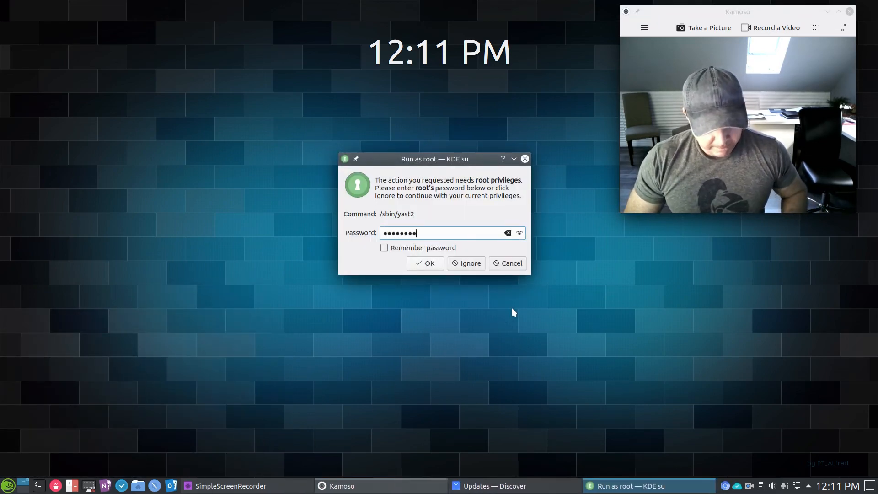
{"action": "left_click", "coordinate": [424, 263]}
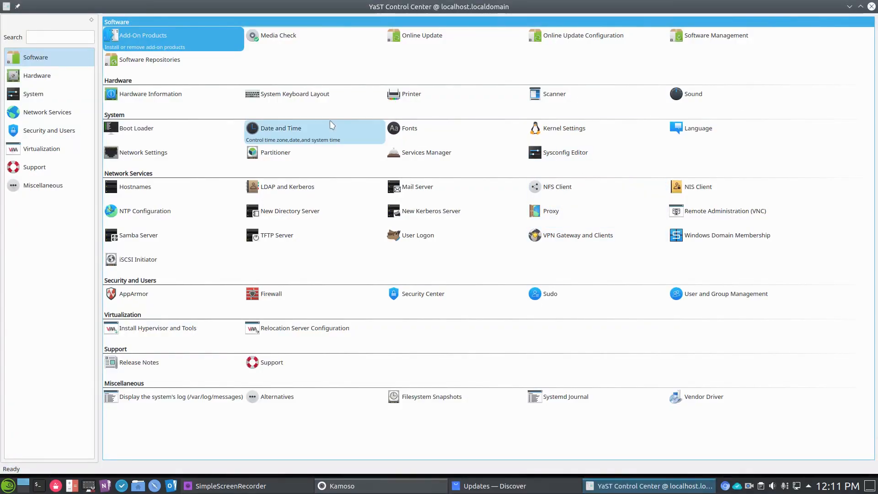
{"action": "mouse_move", "coordinate": [468, 69]}
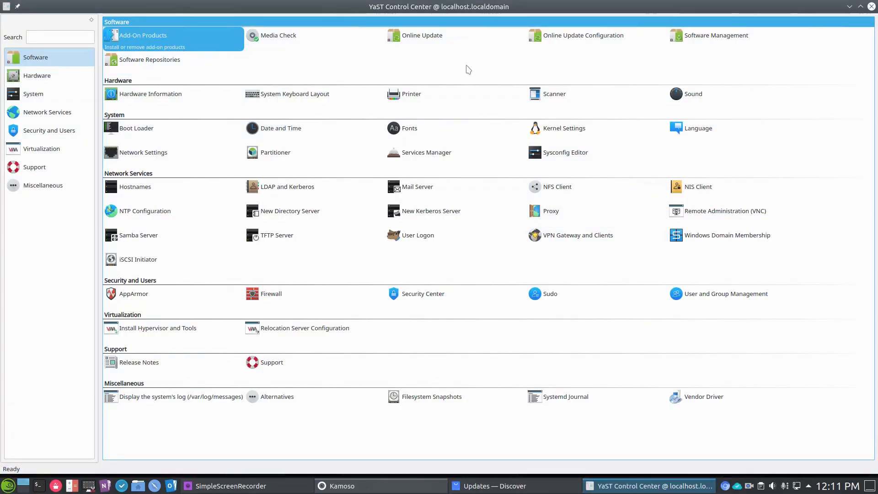
{"action": "mouse_move", "coordinate": [461, 64]}
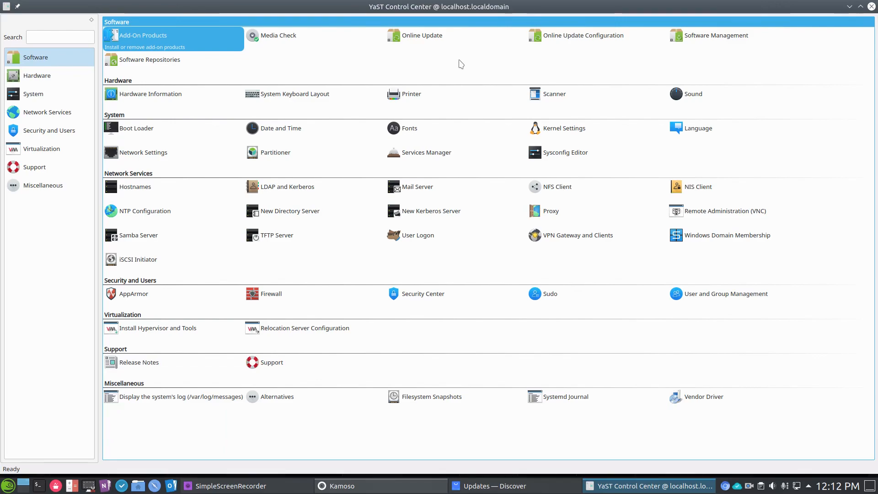
{"action": "mouse_move", "coordinate": [157, 130]}
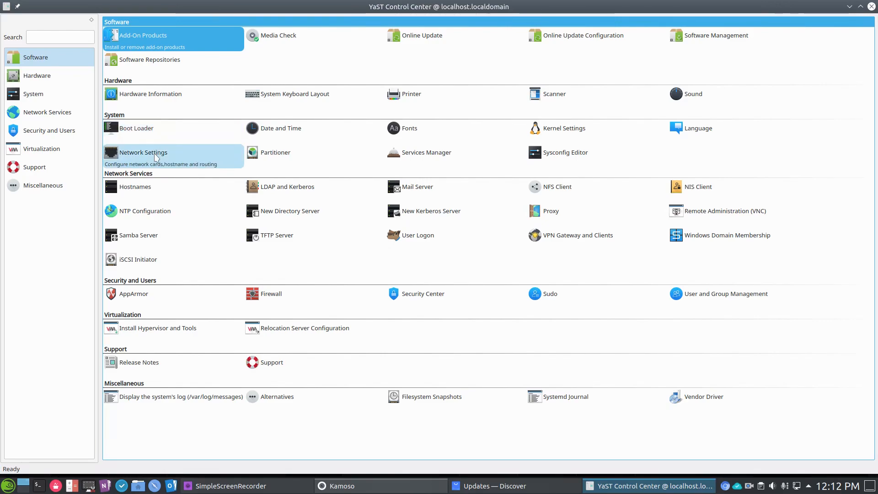
{"action": "mouse_move", "coordinate": [410, 128]}
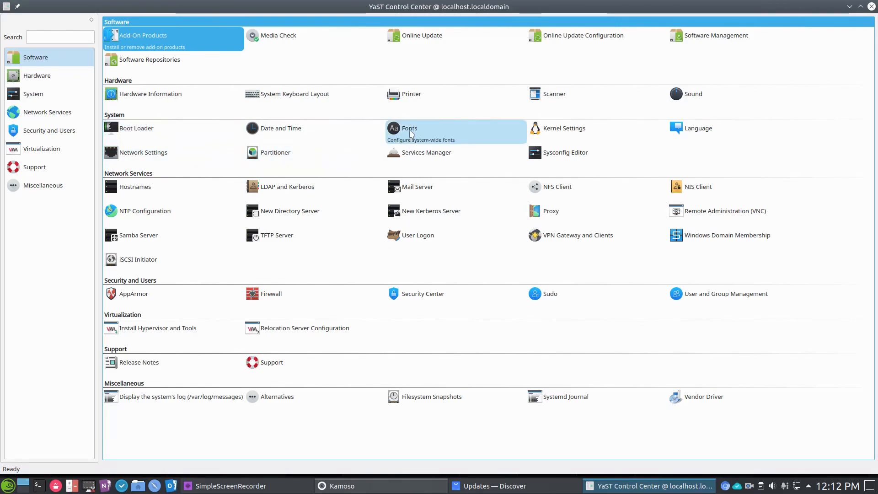
Open the YaST Fonts module and move its window higher on screen.
{"action": "left_click", "coordinate": [410, 128]}
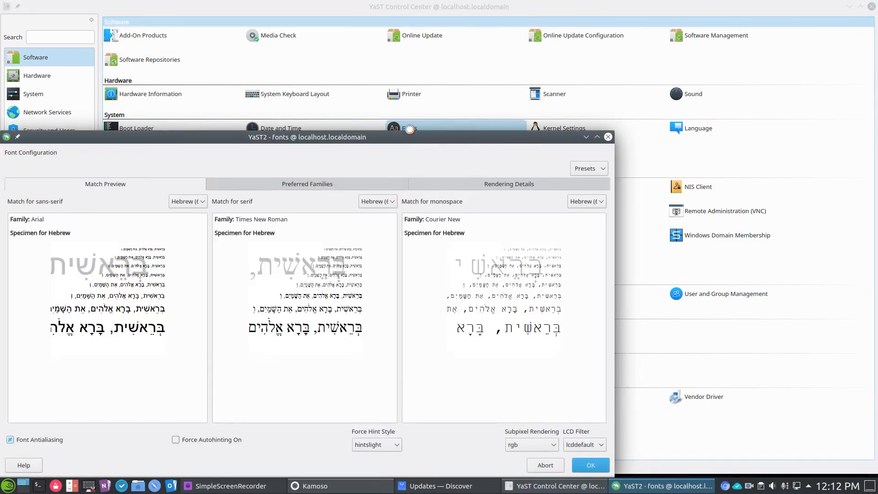
{"action": "left_click_drag", "start_coordinate": [307, 137], "coordinate": [359, 86]}
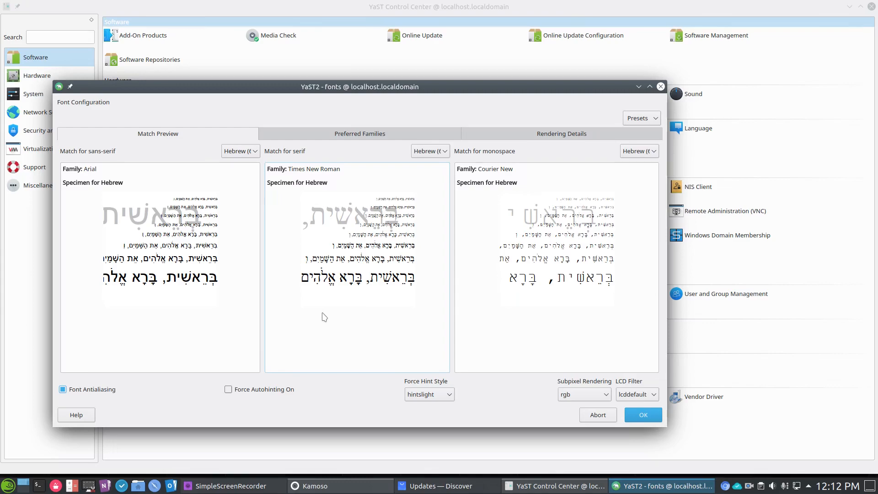
{"action": "mouse_move", "coordinate": [660, 87]}
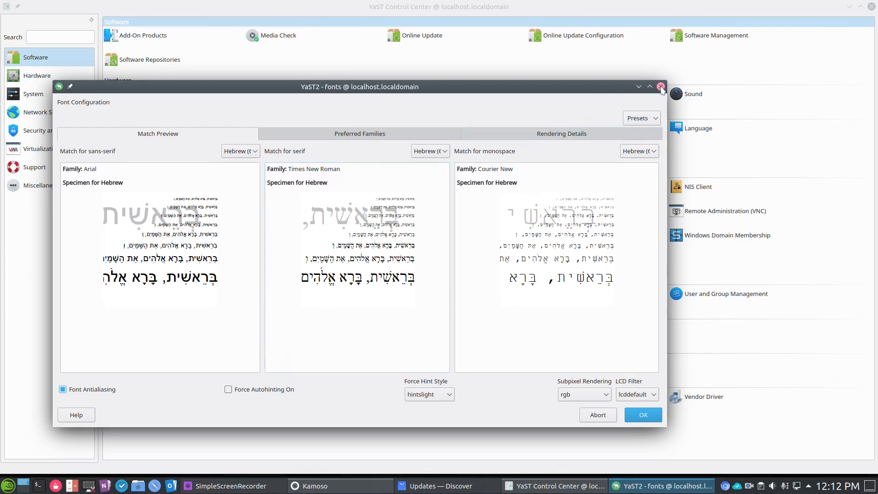
Close the YaST2 fonts window without saving changes.
{"action": "left_click", "coordinate": [661, 87]}
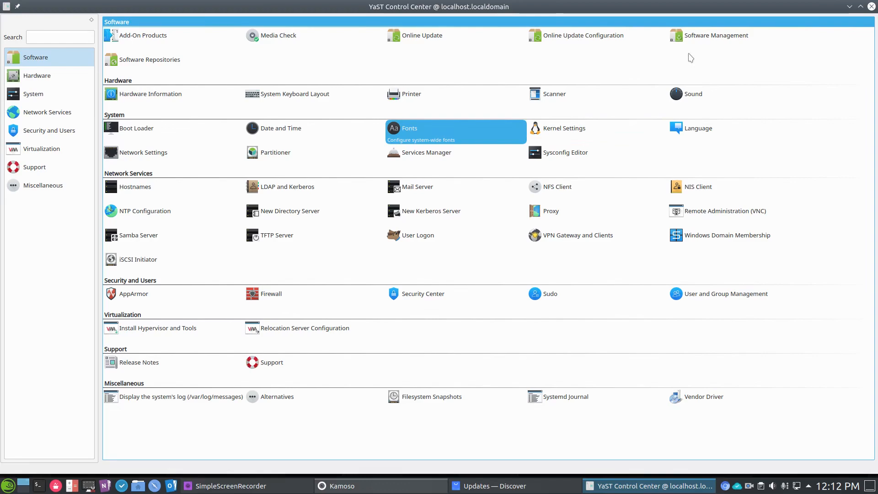
{"action": "mouse_move", "coordinate": [810, 68]}
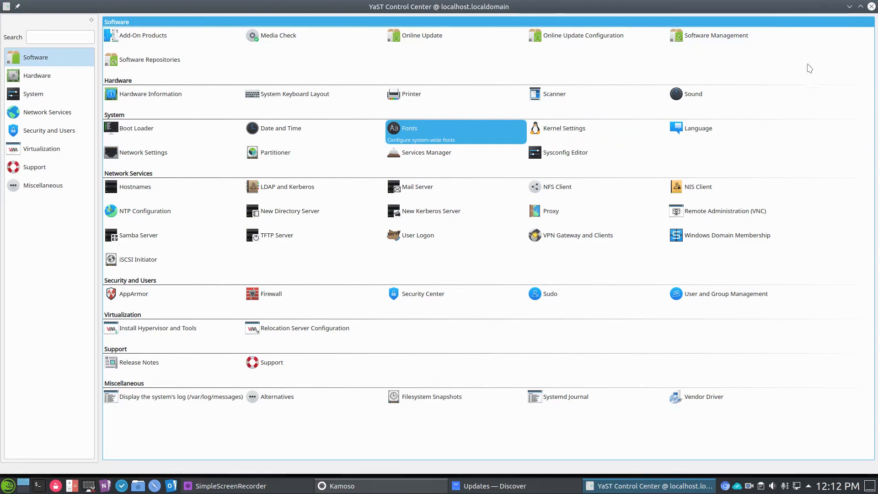
{"action": "mouse_move", "coordinate": [446, 62]}
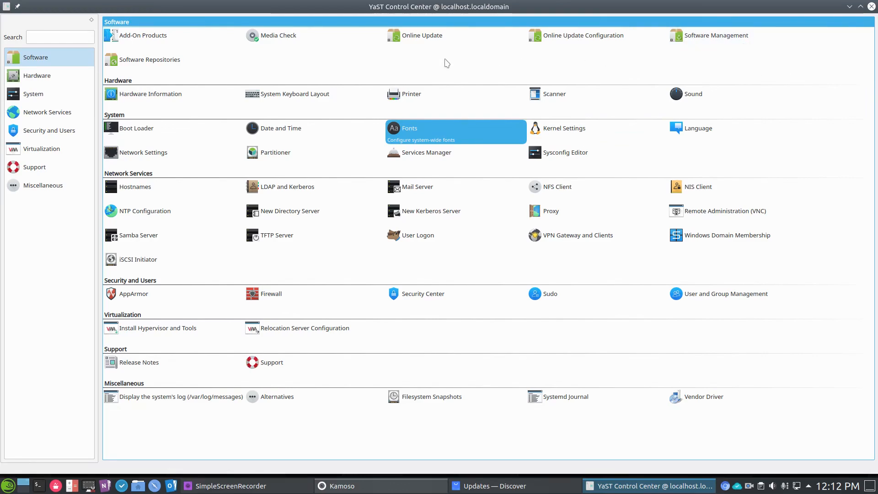
{"action": "mouse_move", "coordinate": [611, 57]}
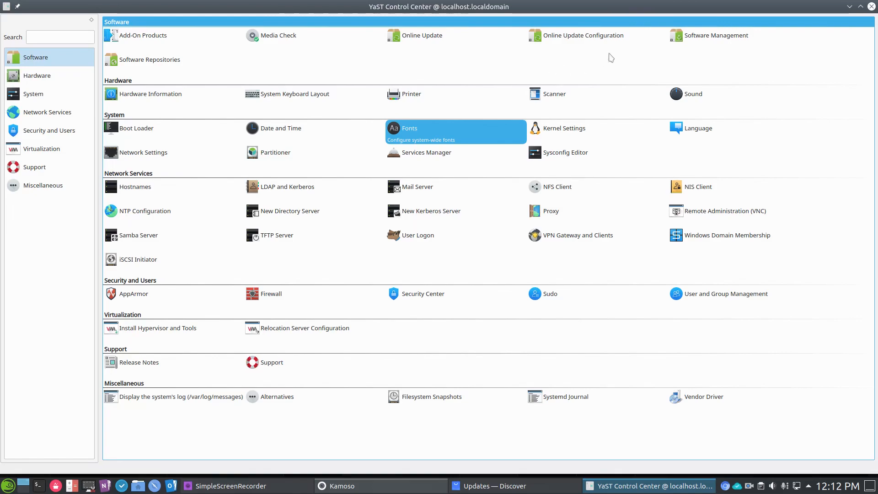
Open the Software Management package manager from YaST Control Center.
{"action": "left_click", "coordinate": [715, 35]}
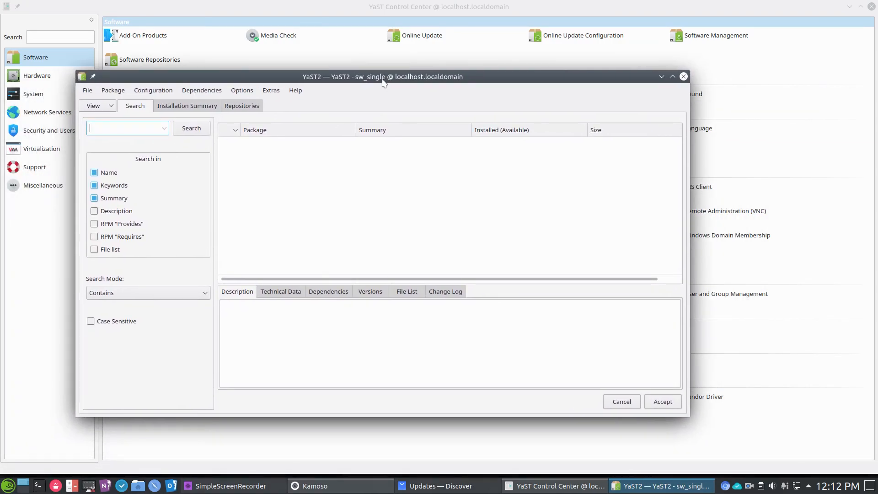
{"action": "mouse_move", "coordinate": [416, 96]}
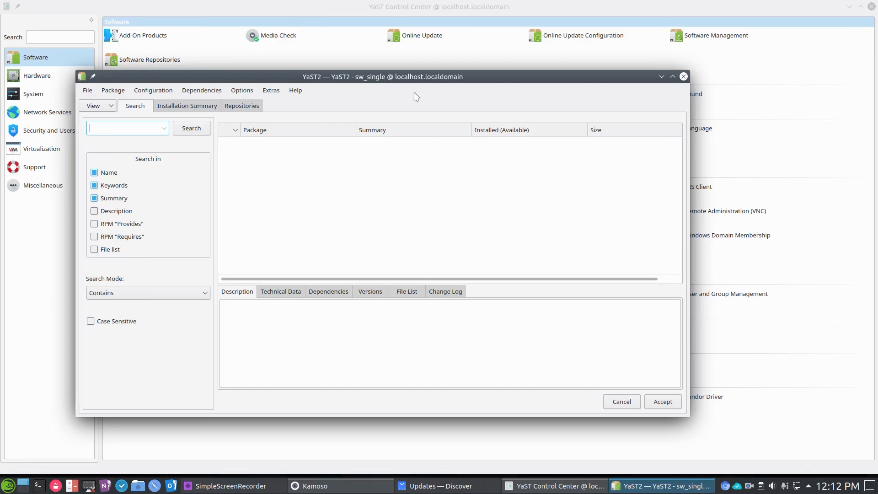
{"action": "mouse_move", "coordinate": [392, 105]}
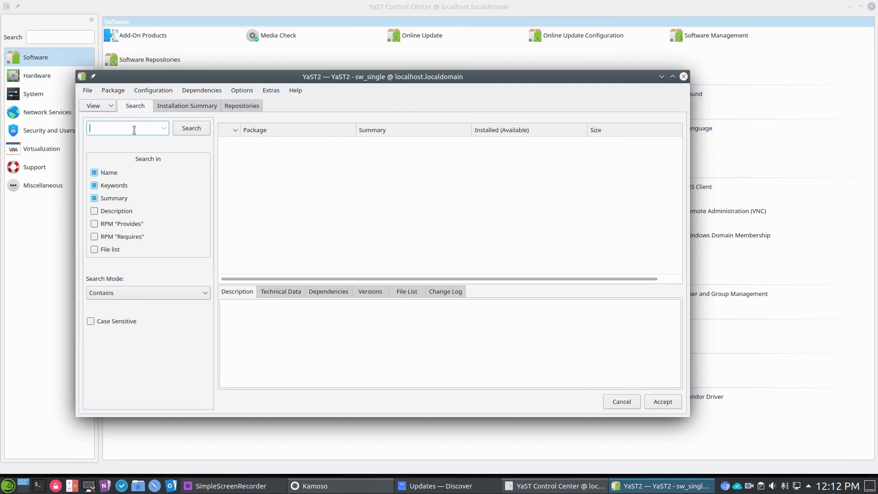
{"action": "mouse_move", "coordinate": [287, 109]}
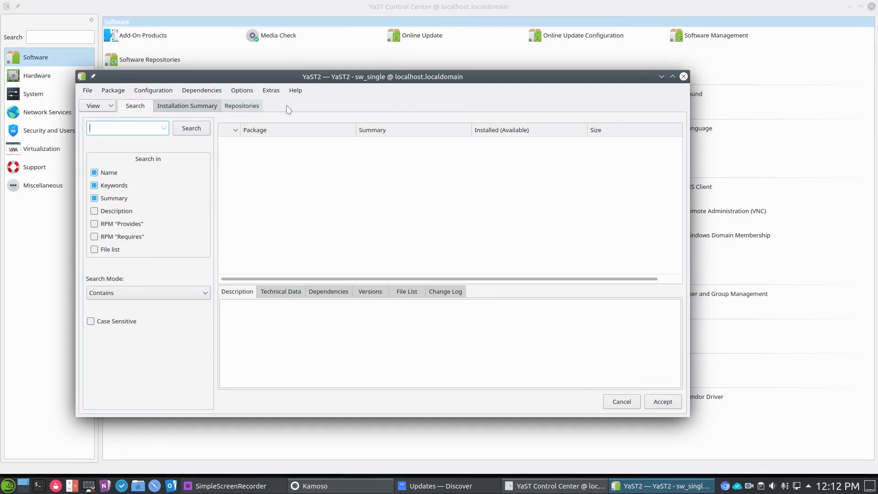
{"action": "left_click", "coordinate": [241, 105]}
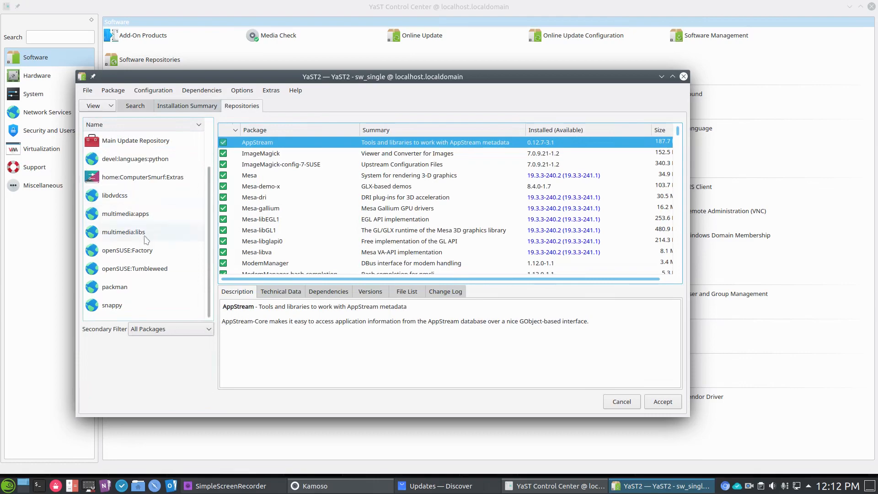
{"action": "mouse_move", "coordinate": [112, 305]}
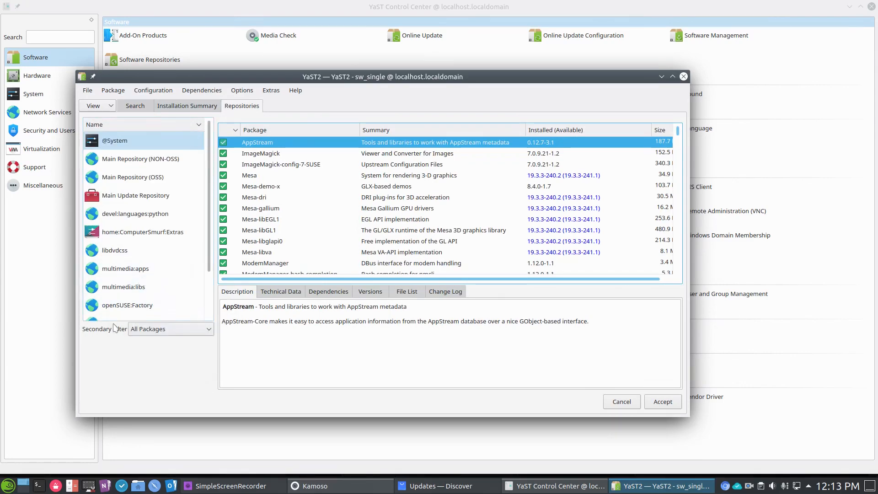
{"action": "scroll", "scroll_direction": "down", "scroll_amount": 3}
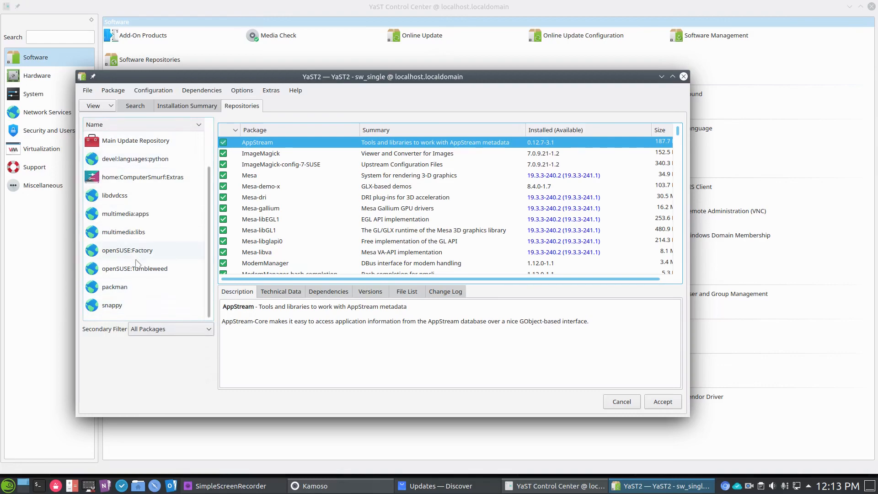
{"action": "scroll", "scroll_direction": "up", "scroll_amount": 3}
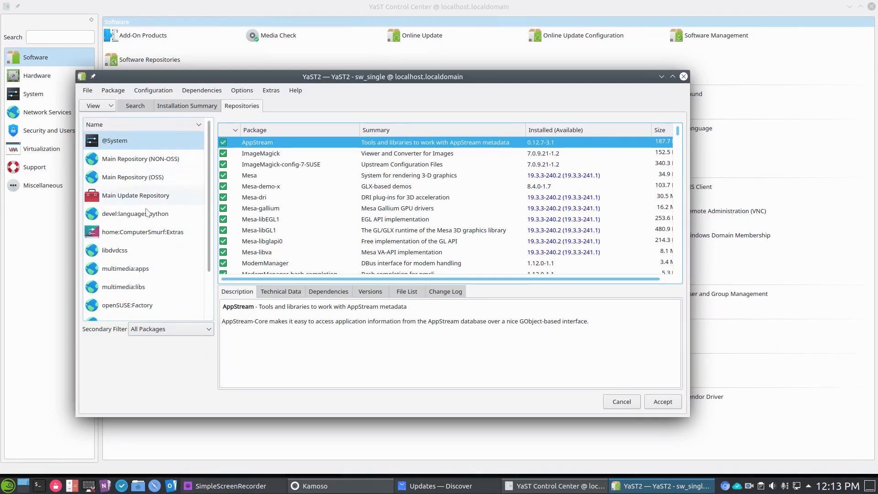
{"action": "mouse_move", "coordinate": [133, 239]}
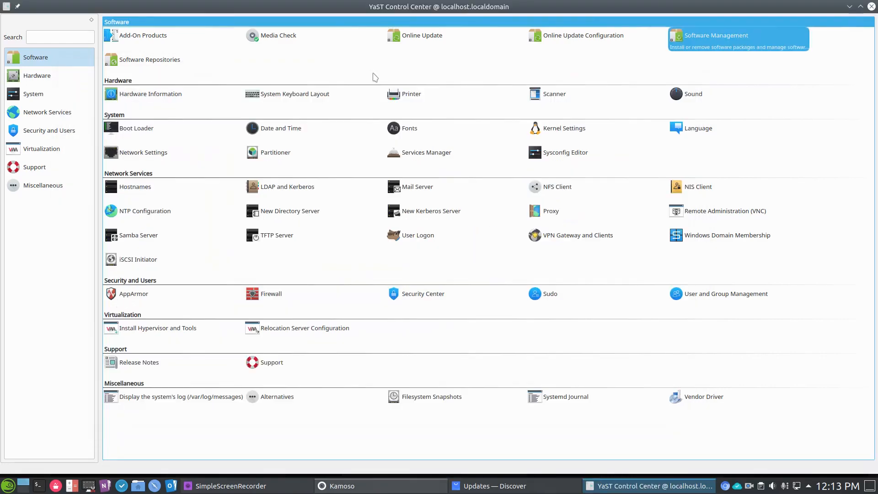
{"action": "mouse_move", "coordinate": [871, 7]}
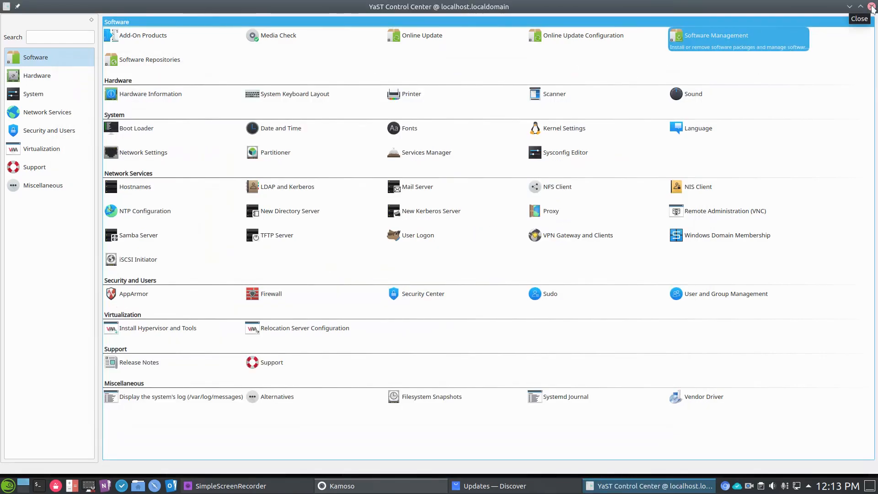
{"action": "left_click", "coordinate": [498, 485]}
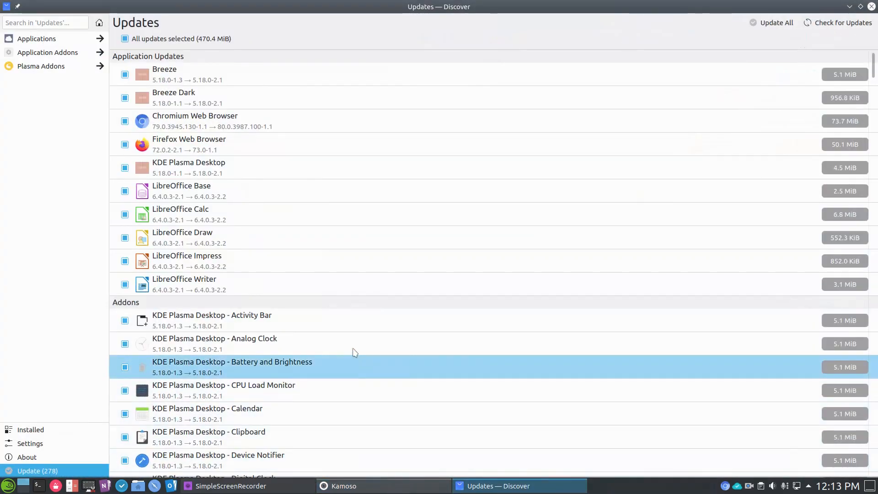
{"action": "scroll", "scroll_direction": "down", "scroll_amount": 3}
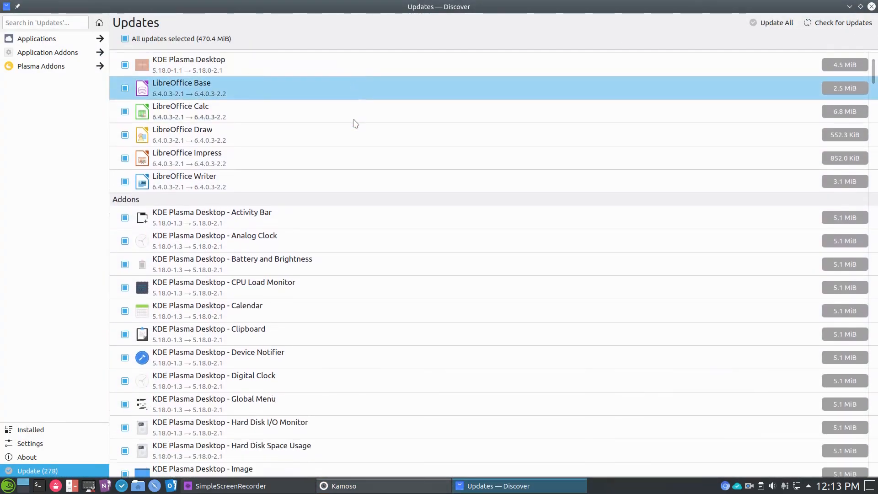
{"action": "scroll", "scroll_direction": "down", "scroll_amount": 3}
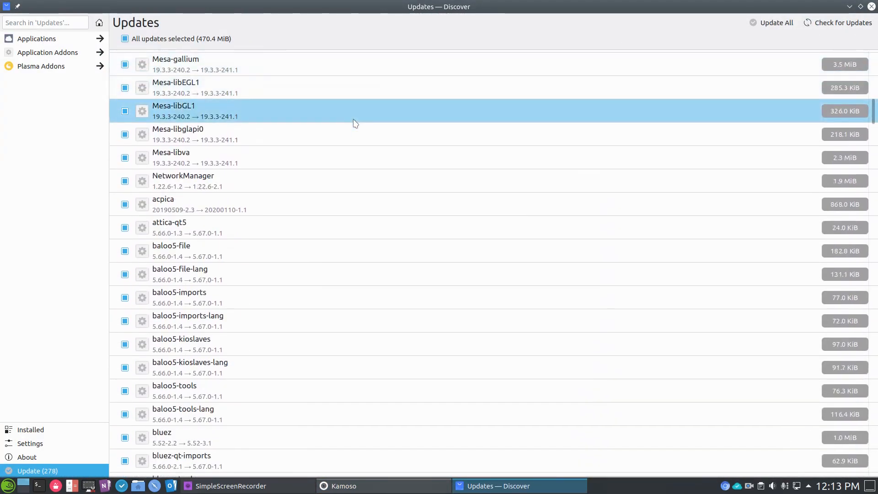
{"action": "scroll", "scroll_direction": "down", "scroll_amount": 3}
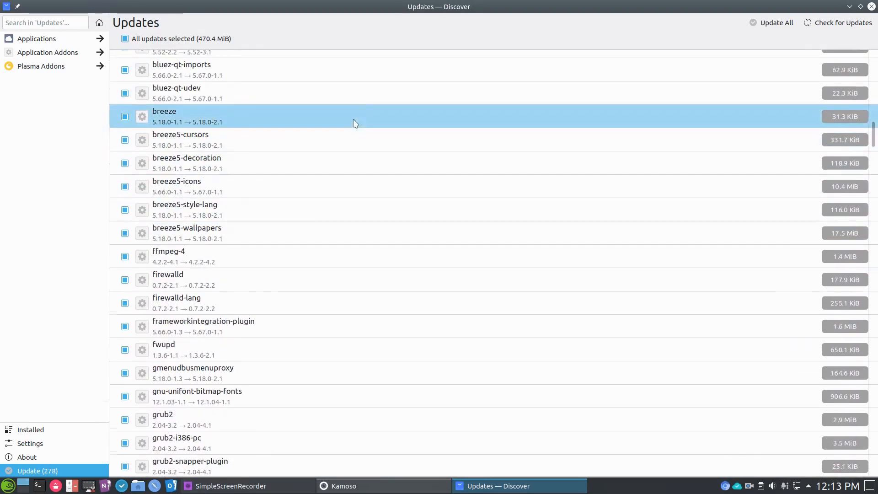
{"action": "scroll", "scroll_direction": "down", "scroll_amount": 3}
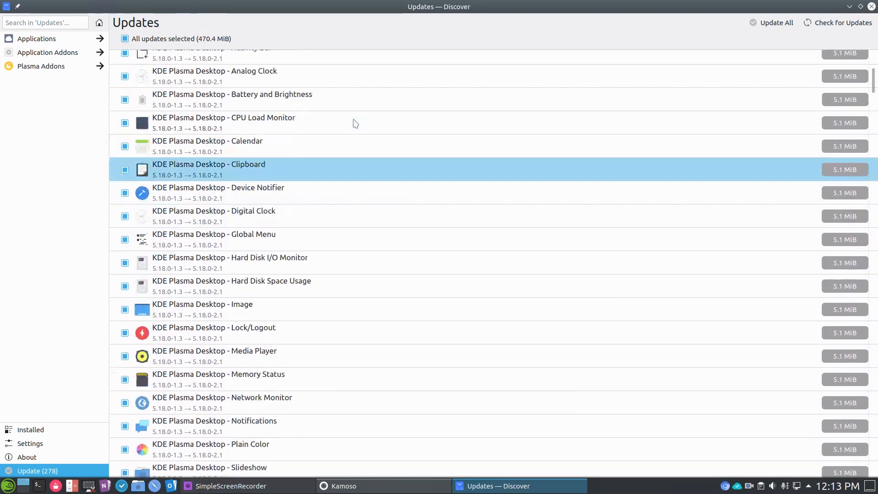
{"action": "scroll", "scroll_direction": "up", "scroll_amount": 3}
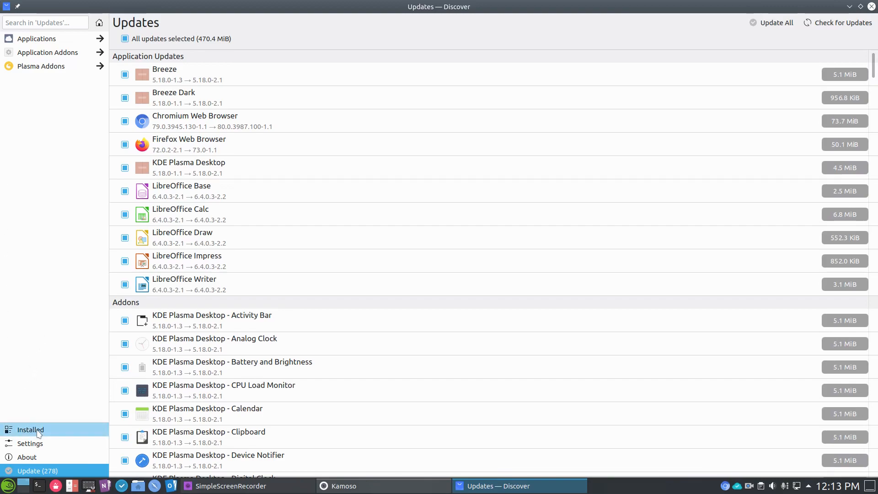
View Discover's Installed, Applications and Settings pages, showing Flatpak and Tumbleweed sources.
{"action": "left_click", "coordinate": [30, 430]}
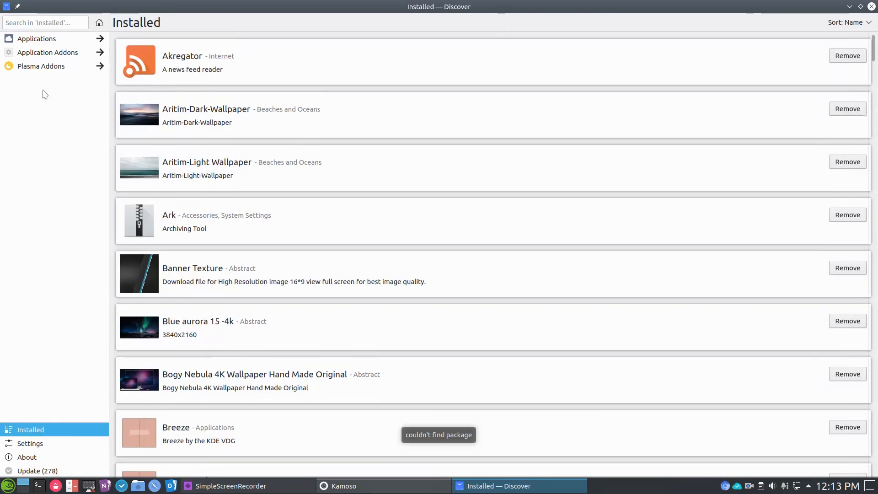
{"action": "left_click", "coordinate": [37, 38]}
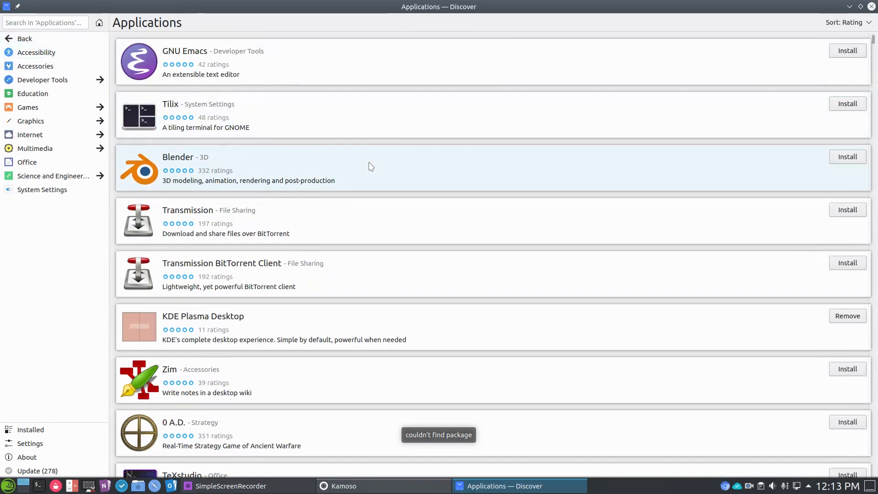
{"action": "left_click", "coordinate": [29, 443]}
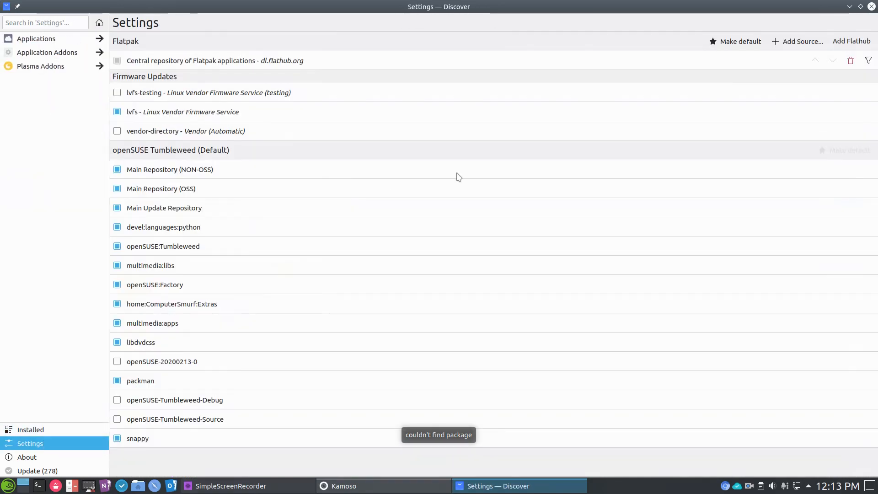
{"action": "mouse_move", "coordinate": [873, 73]}
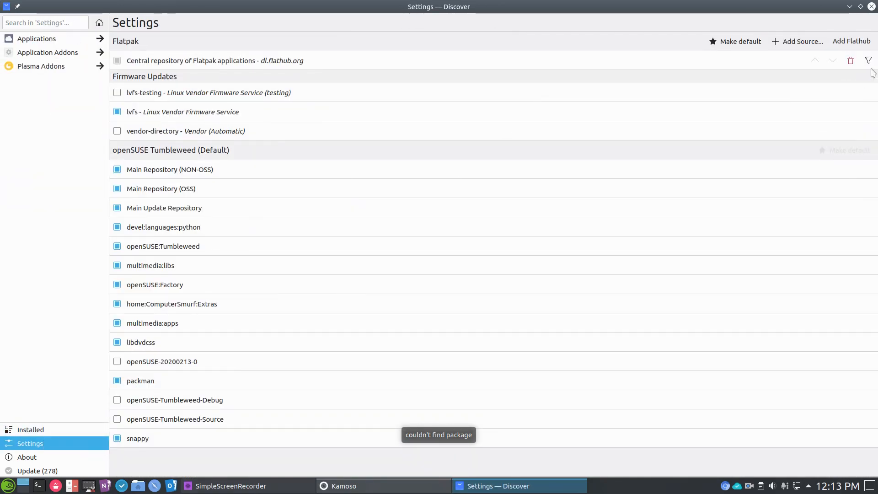
{"action": "mouse_move", "coordinate": [850, 41]}
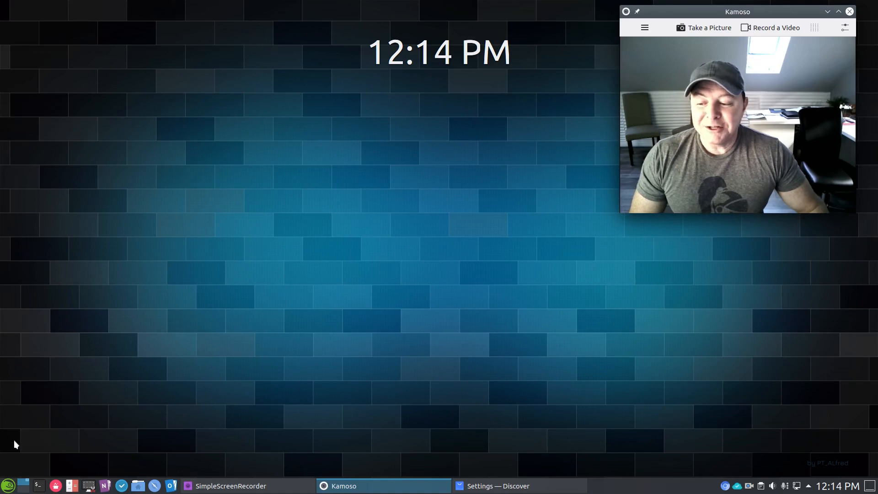
Open the KDE Plasma application launcher's categorized menu.
{"action": "left_click", "coordinate": [7, 486]}
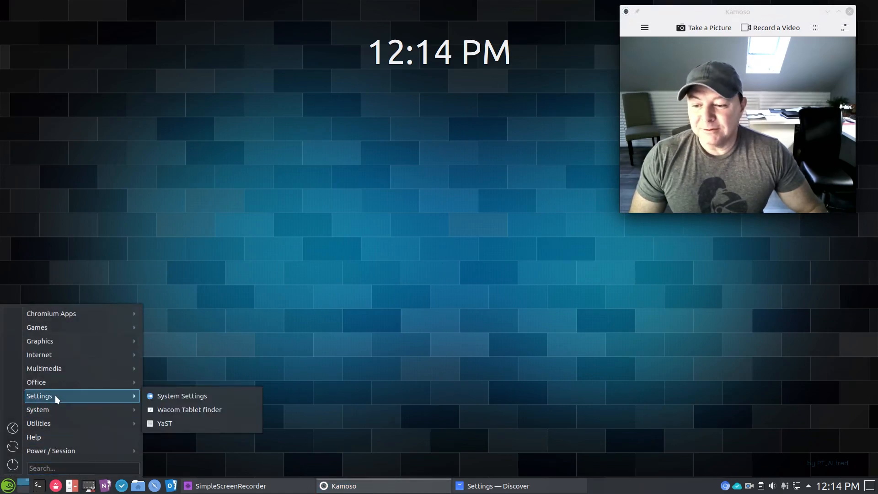
{"action": "mouse_move", "coordinate": [60, 327]}
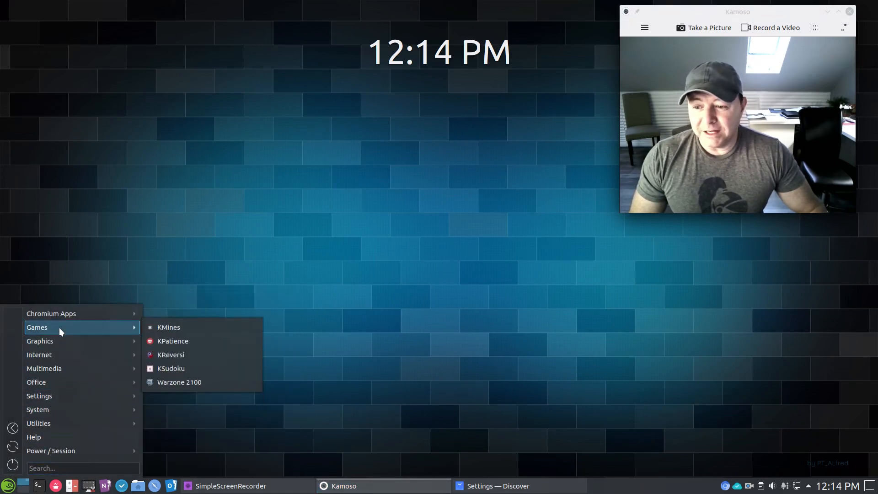
{"action": "mouse_move", "coordinate": [202, 327]}
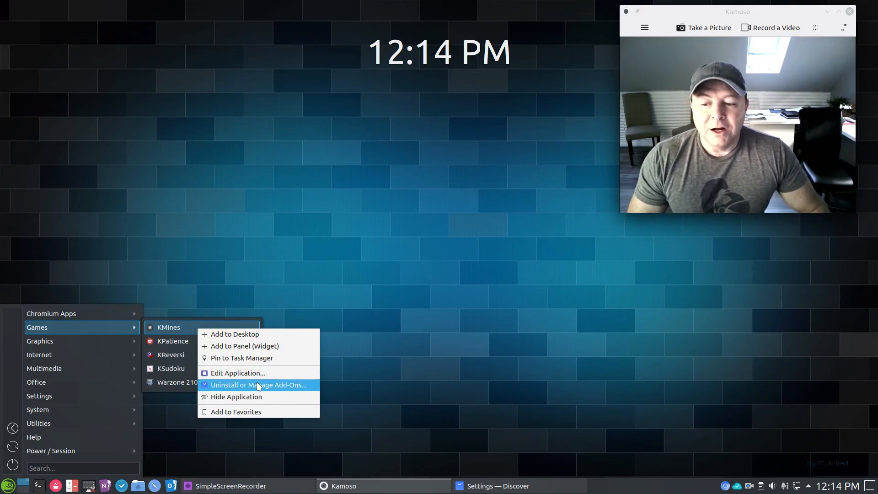
Launch Discover via KMines' Uninstall or Manage Add-Ons shortcut, then close it.
{"action": "left_click", "coordinate": [257, 384]}
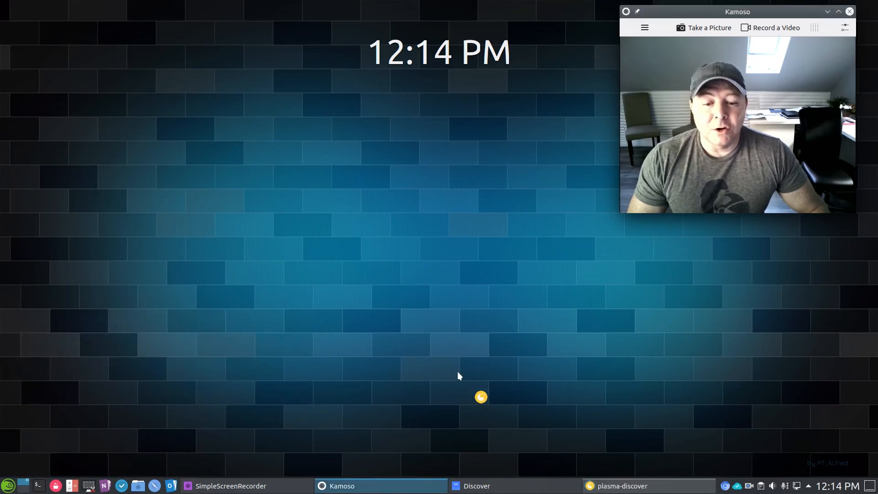
{"action": "mouse_move", "coordinate": [553, 415]}
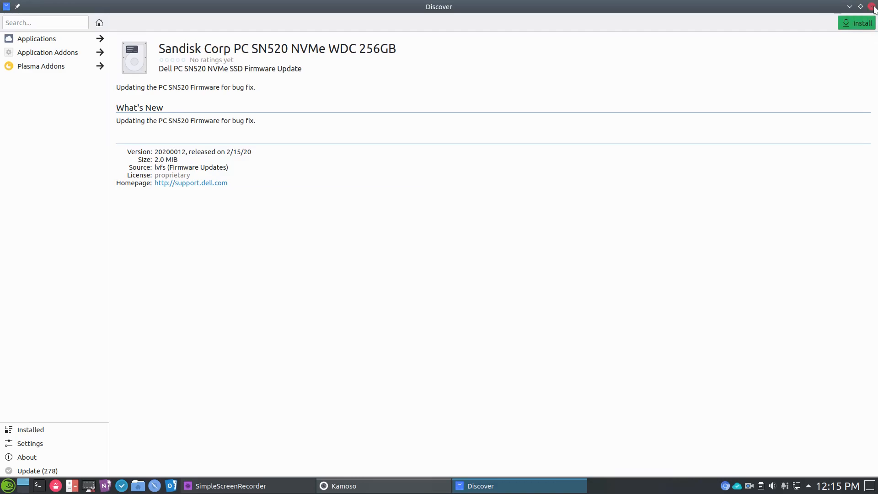
{"action": "left_click", "coordinate": [873, 6]}
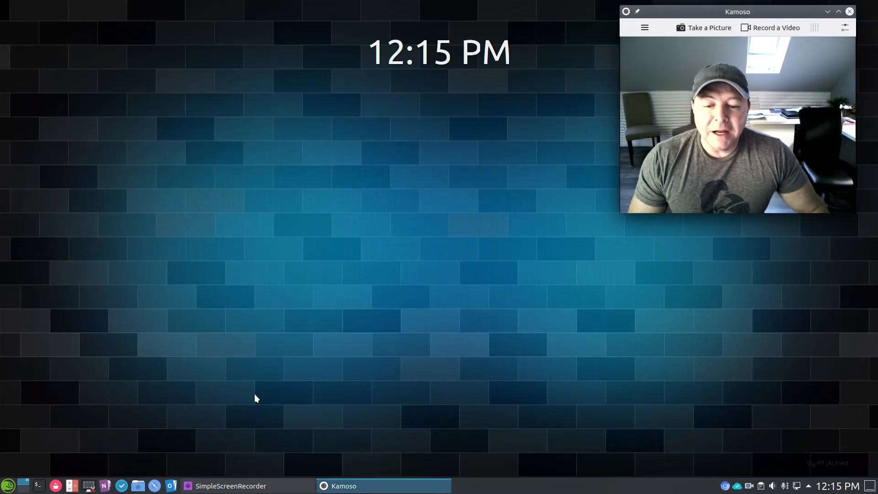
{"action": "mouse_move", "coordinate": [287, 382]}
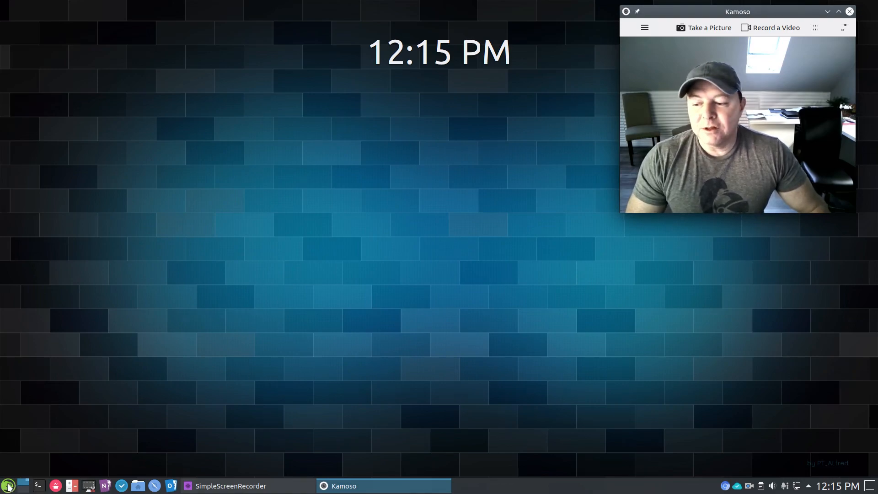
Browse the Internet category in the Application Menu, then dismiss the launcher.
{"action": "left_click", "coordinate": [8, 486]}
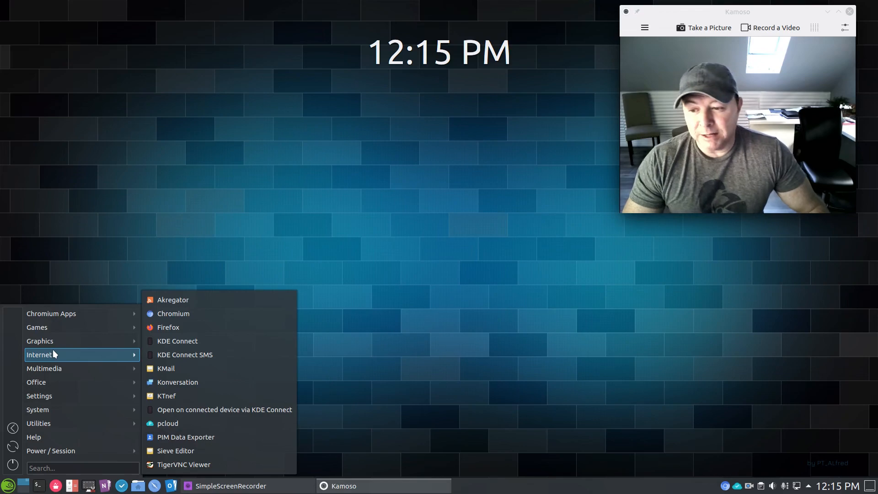
{"action": "left_click", "coordinate": [401, 363]}
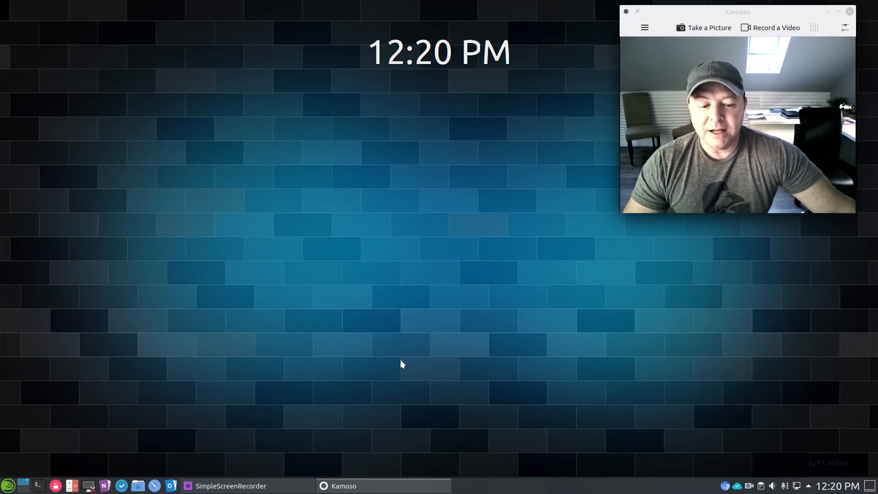
{"action": "mouse_move", "coordinate": [478, 353]}
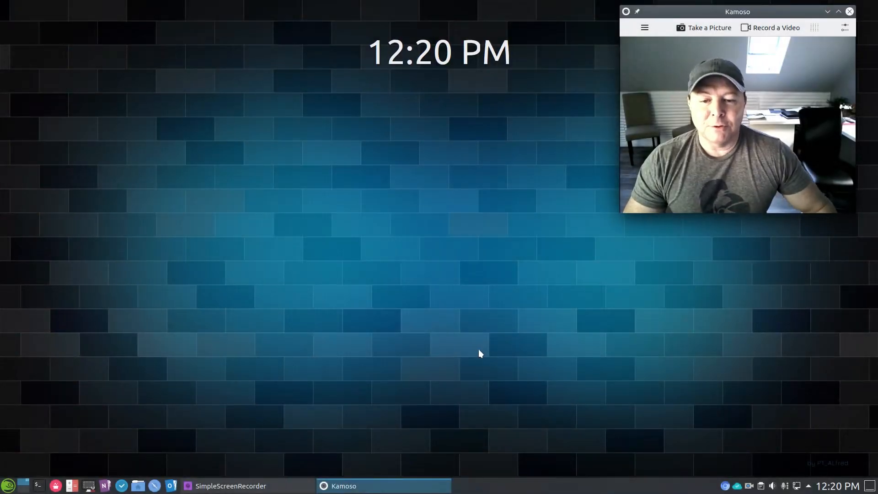